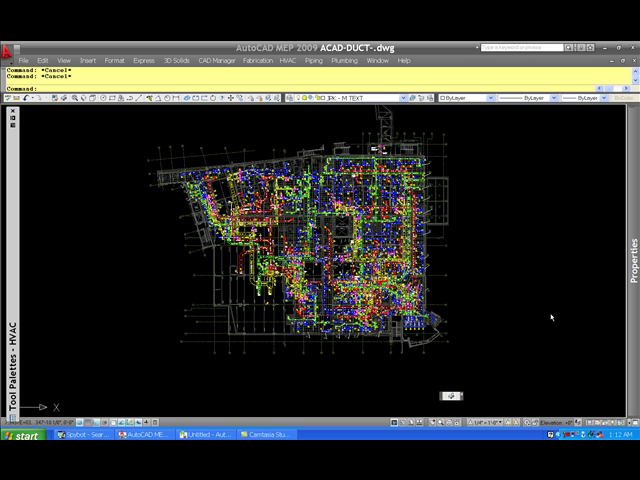
pyautogui.moveTo(470, 320)
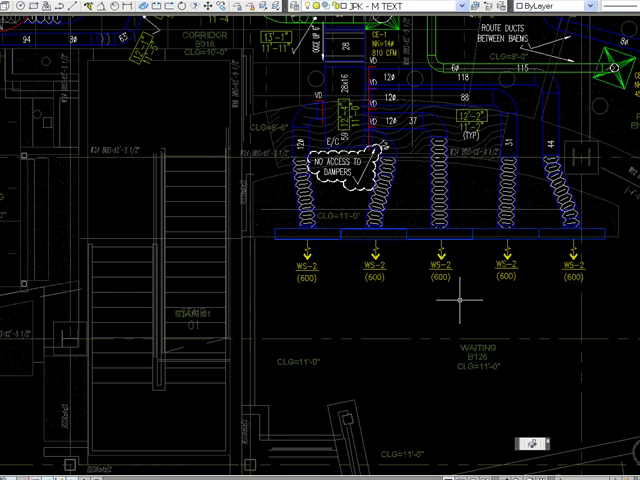
pyautogui.moveTo(500, 308)
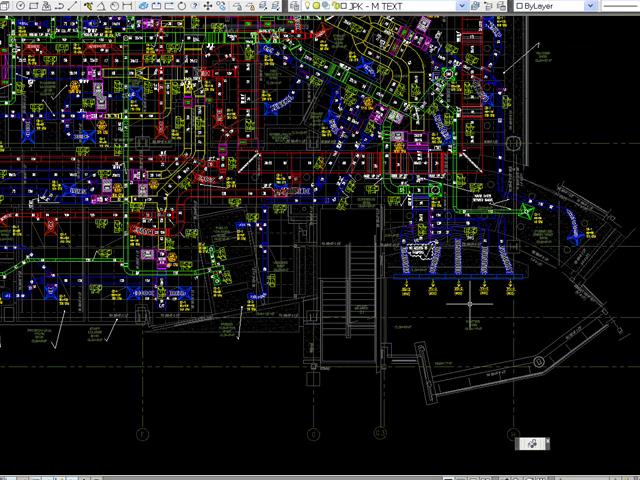
pyautogui.moveTo(470, 304)
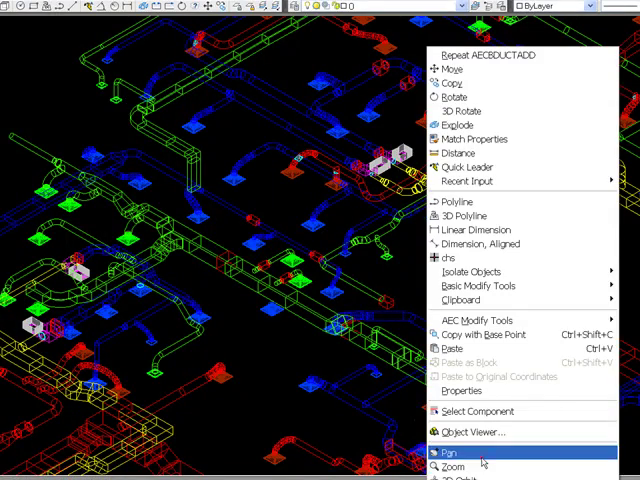
# Return the 3D duct model to a full top-down plan view of the whole floor
pyautogui.click(436, 452)
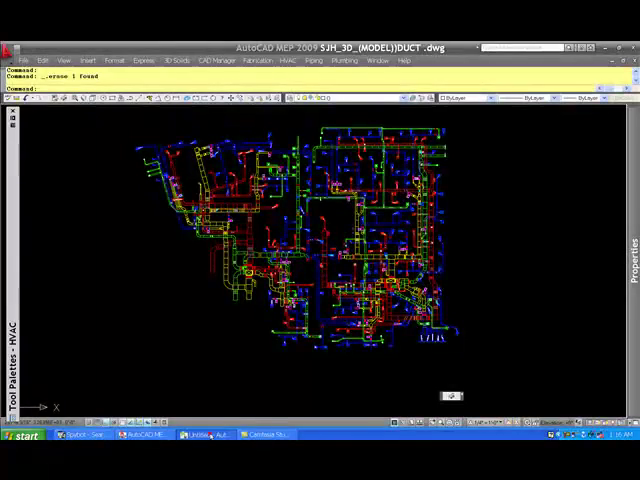
# Switch to Navisworks, show the Selection Tree and start opening a model file
pyautogui.click(208, 436)
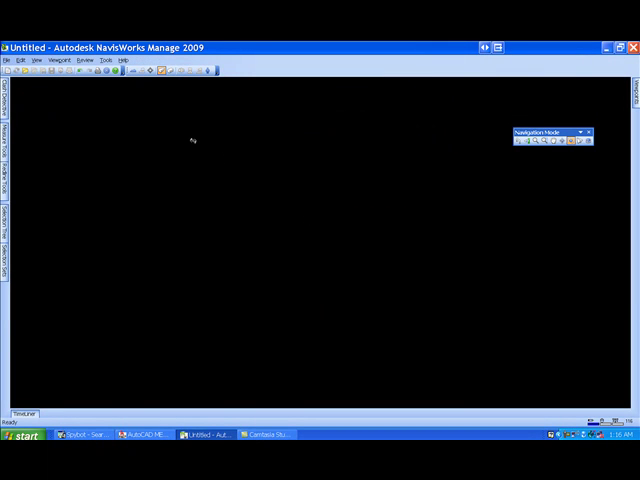
pyautogui.moveTo(302, 152)
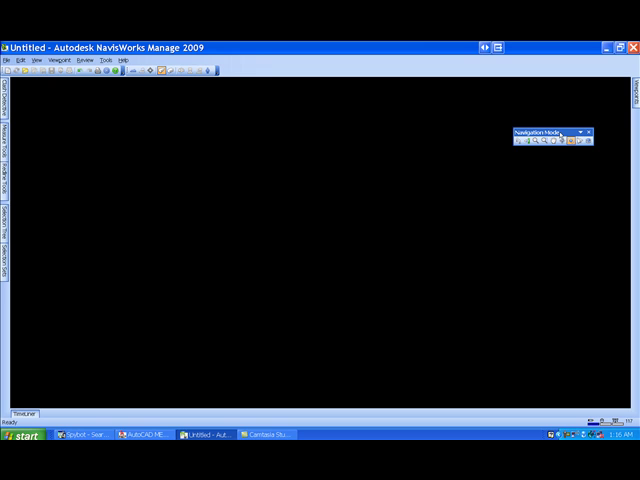
pyautogui.click(4, 90)
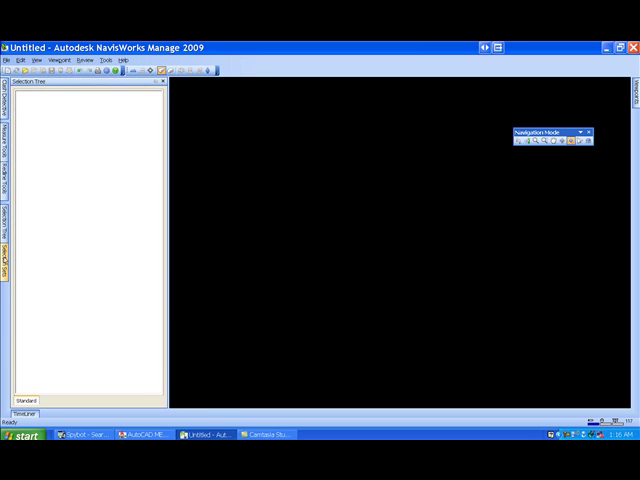
pyautogui.click(166, 82)
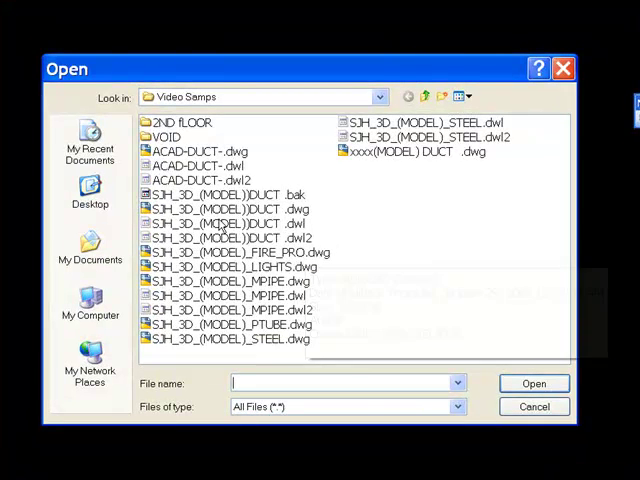
# Load SJH_3D_(MODEL)DUCT.dwg so the coloured ductwork fills the main view
pyautogui.click(232, 208)
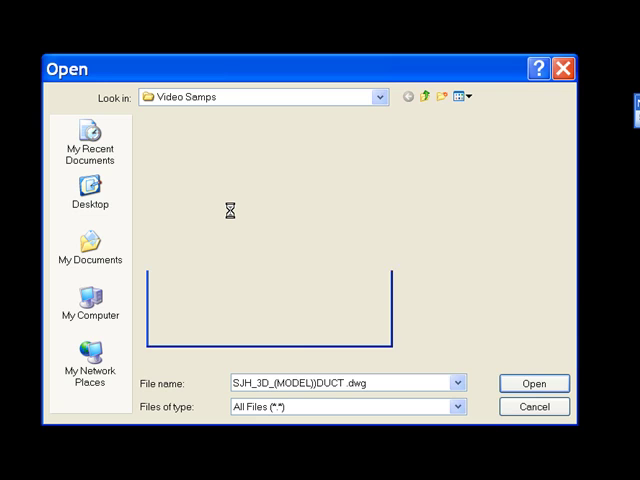
pyautogui.click(534, 384)
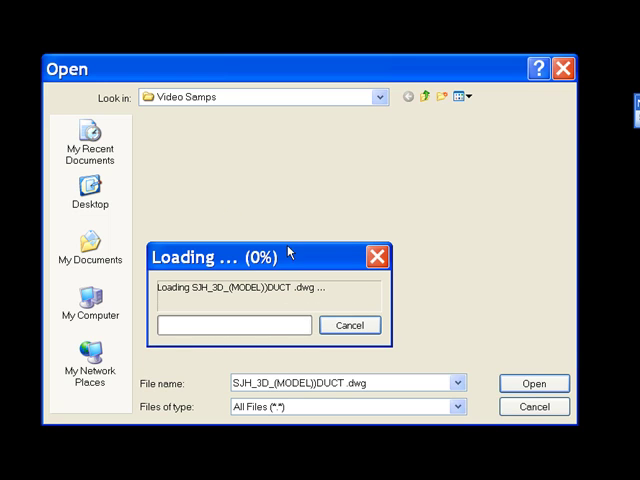
pyautogui.moveTo(288, 252)
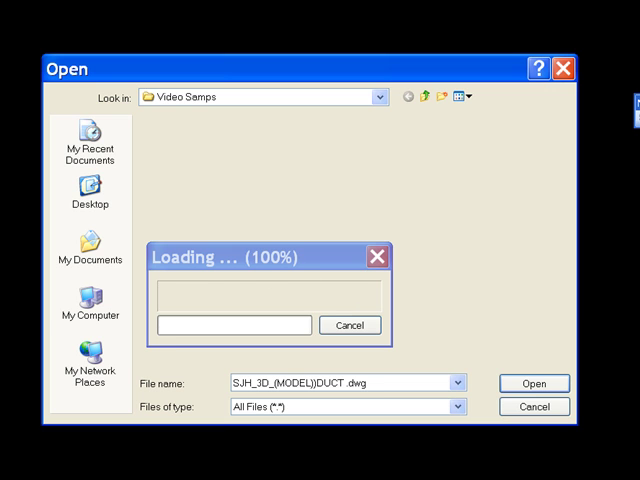
pyautogui.click(536, 384)
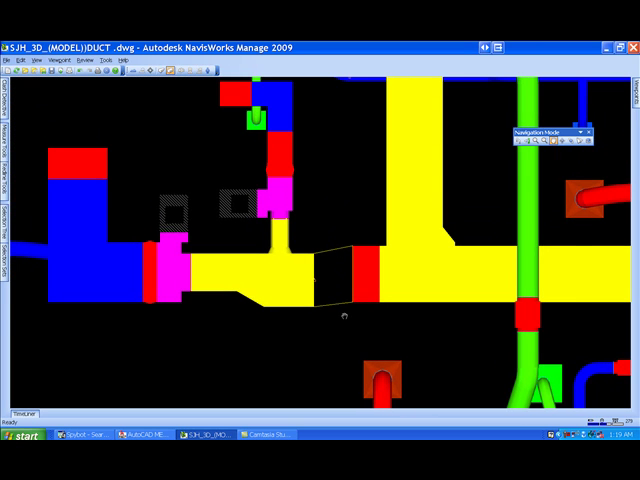
pyautogui.moveTo(340, 318)
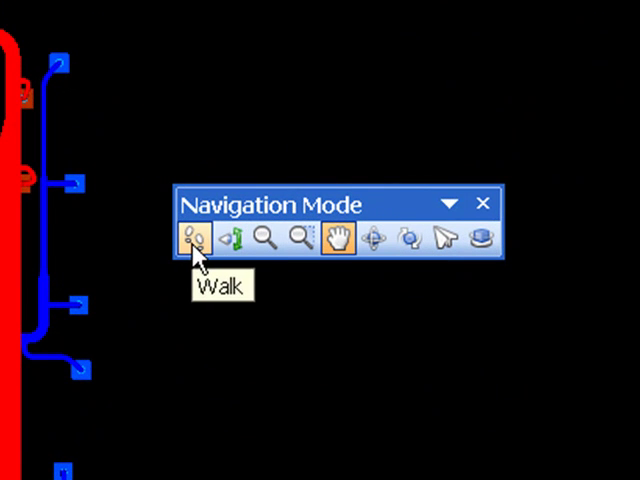
pyautogui.moveTo(232, 240)
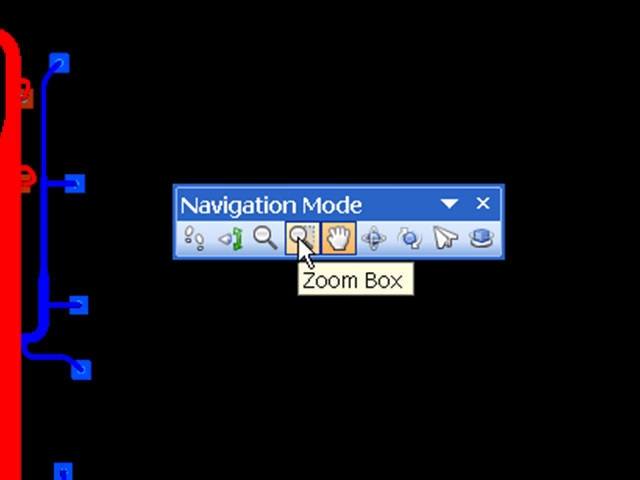
pyautogui.moveTo(336, 240)
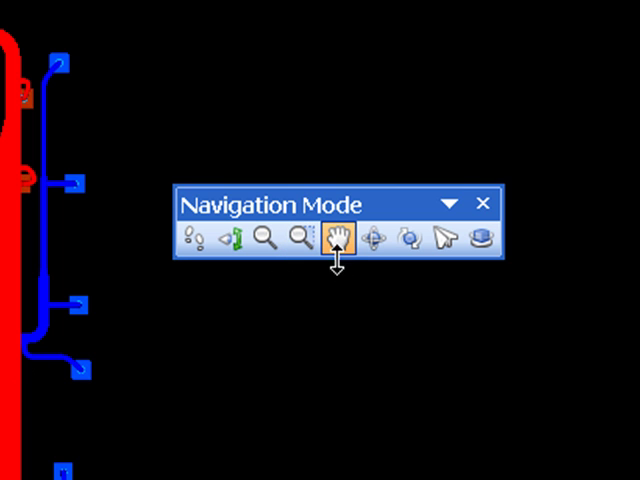
pyautogui.moveTo(338, 240)
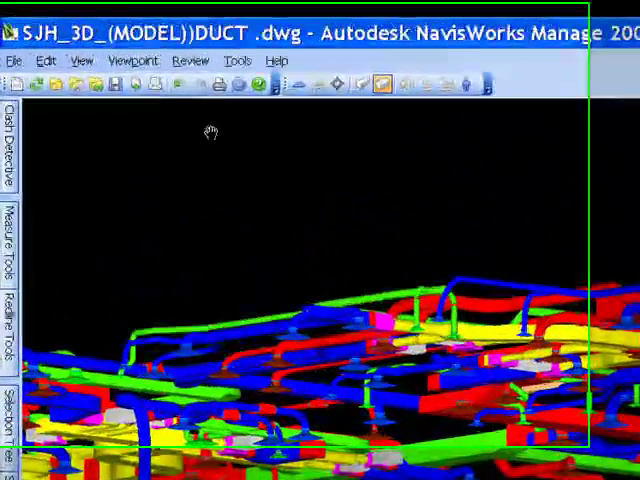
# Start the Append command to add another model file from the Video Samps folder
pyautogui.click(16, 60)
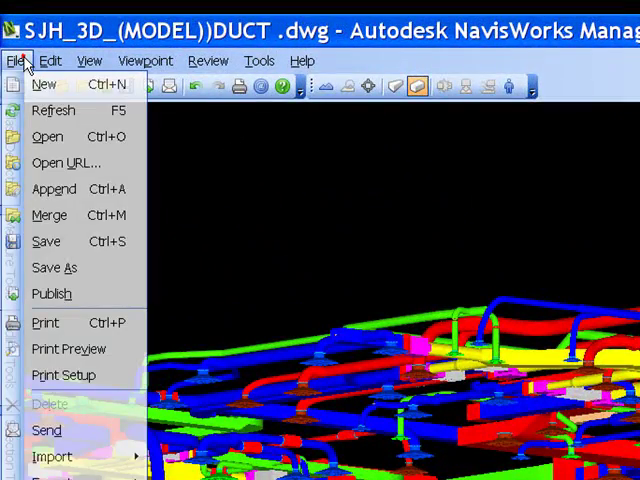
pyautogui.moveTo(56, 188)
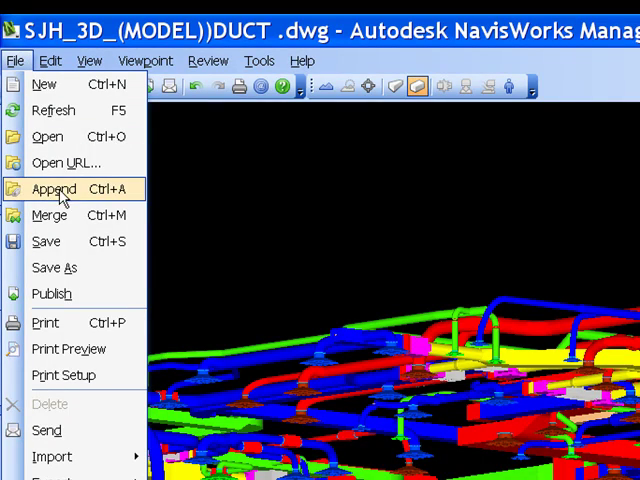
pyautogui.moveTo(70, 196)
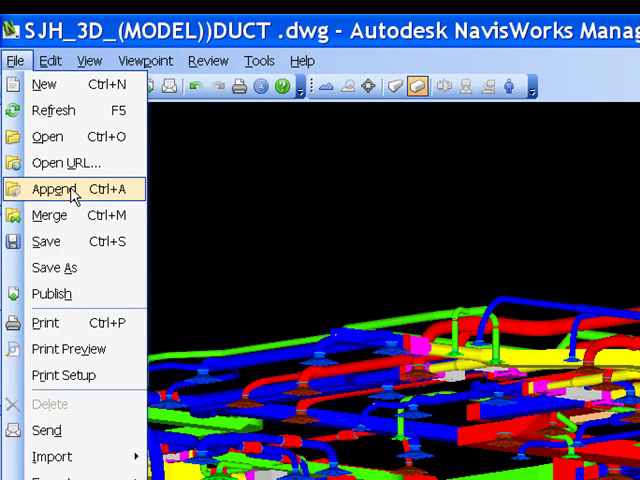
pyautogui.click(48, 188)
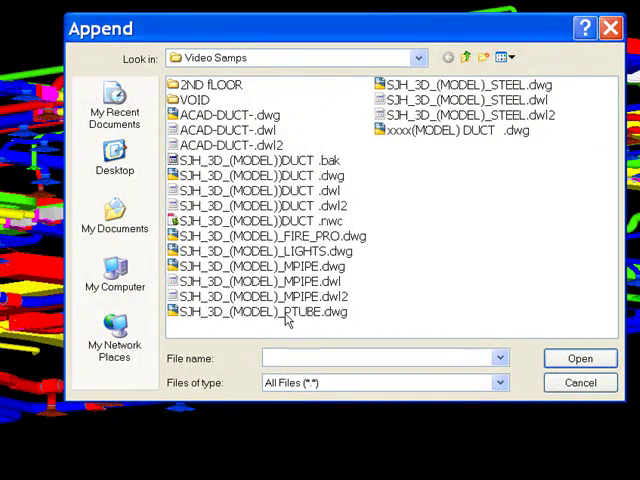
# Append SJH_3D_(MODEL)_STEEL.dwg, the structural steel drawing, to the duct model
pyautogui.click(476, 84)
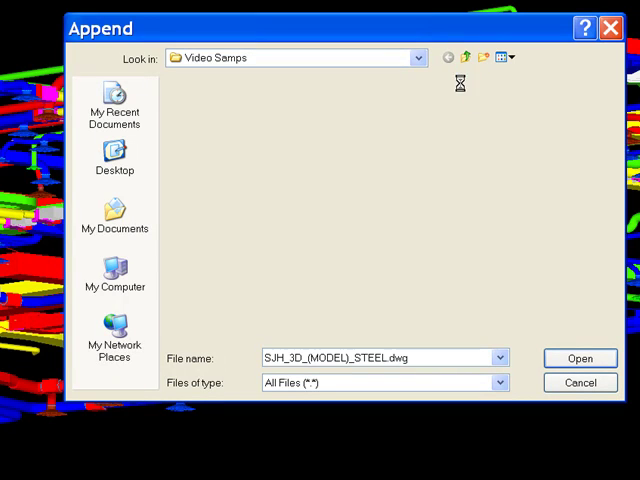
pyautogui.click(580, 358)
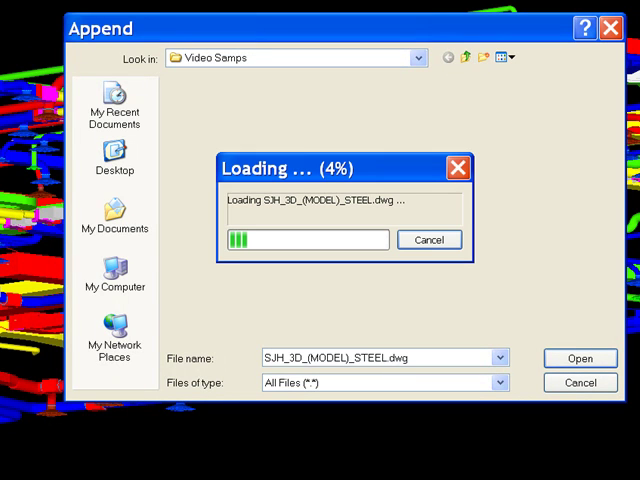